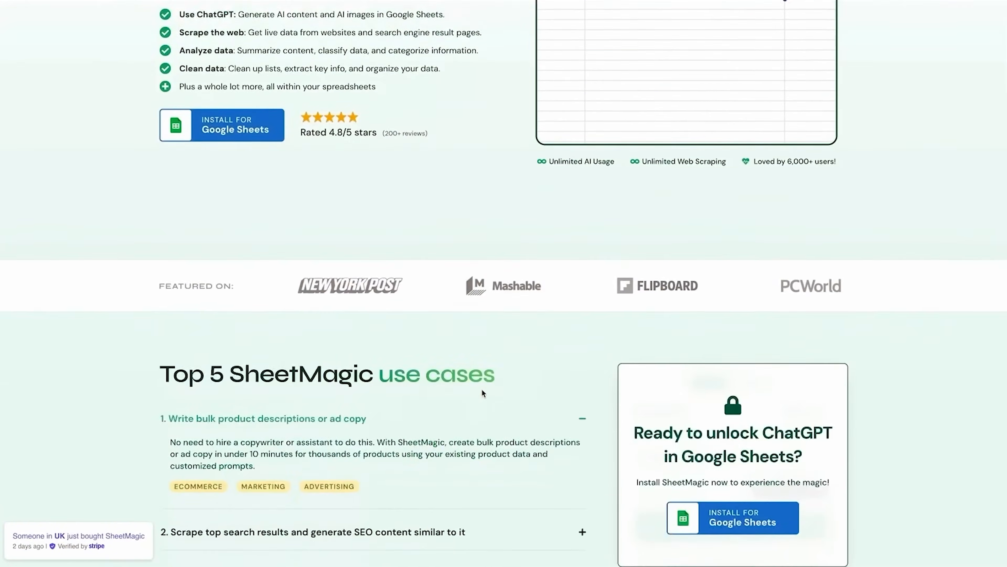
scroll("down", 3)
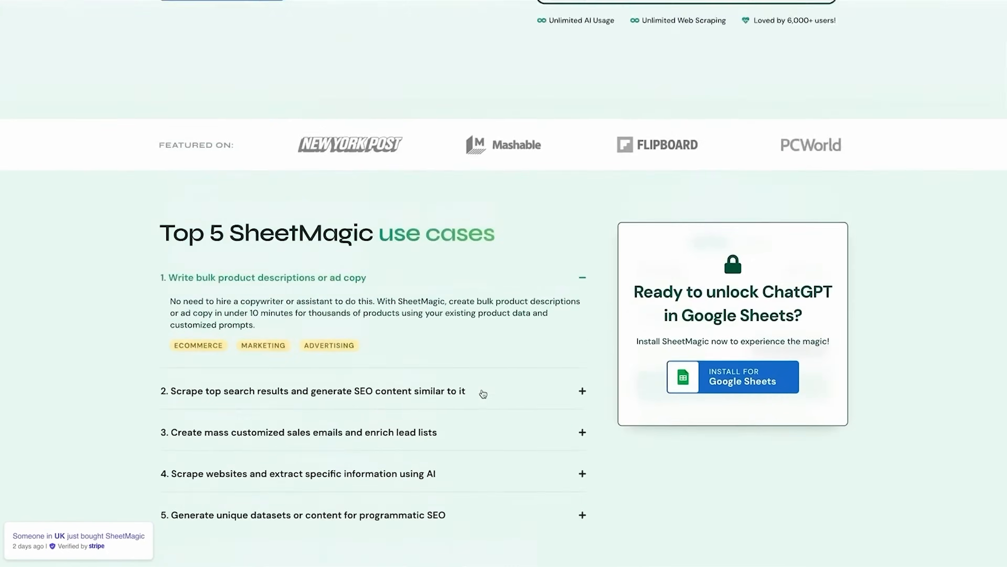
scroll("up", 3)
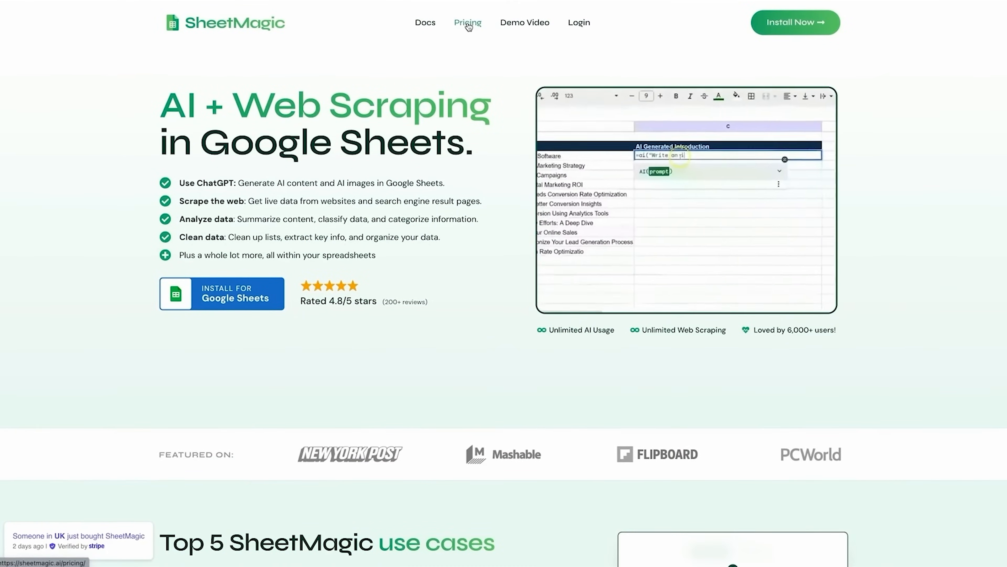
left_click(467, 22)
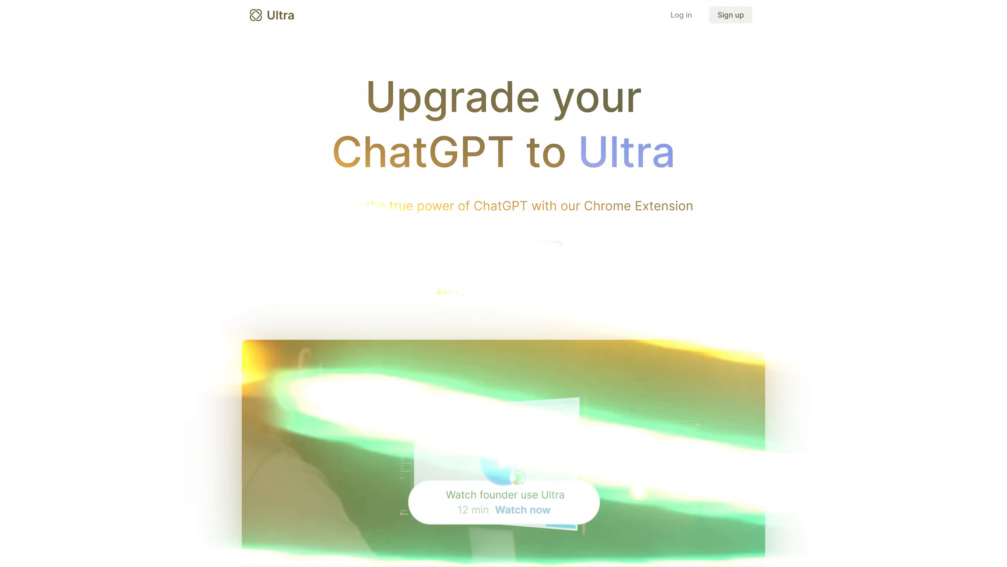
scroll("down", 3)
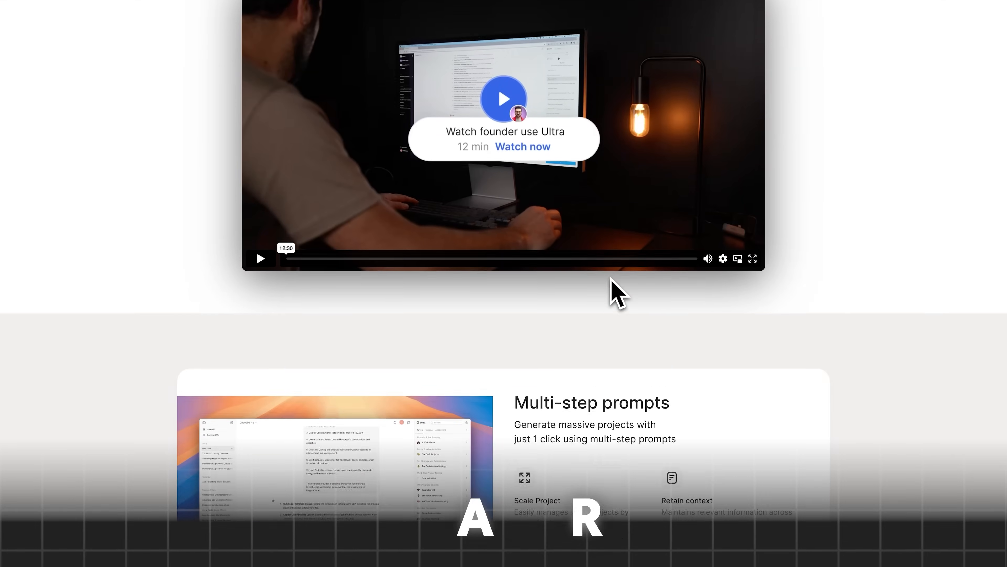
scroll("down", 3)
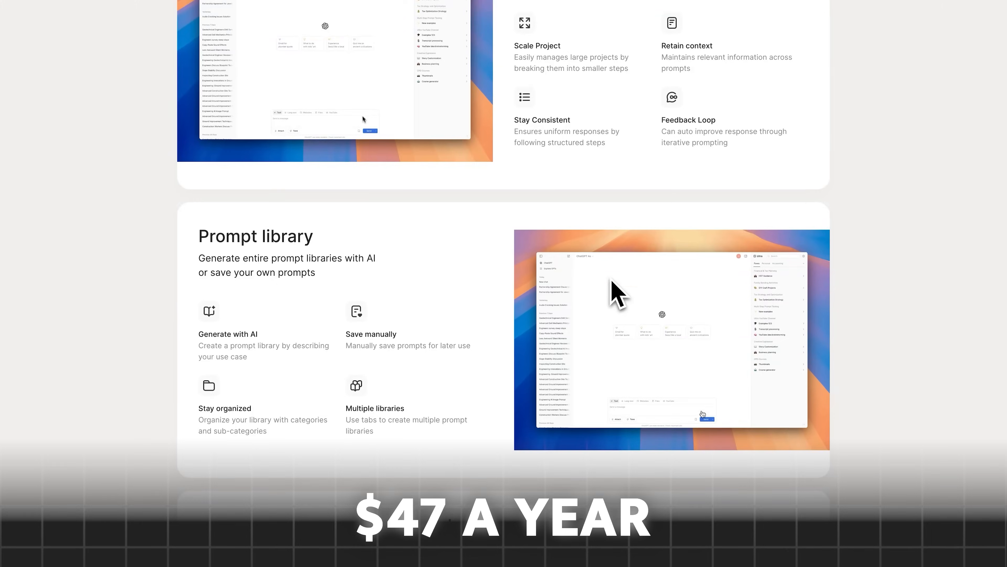
scroll("down", 3)
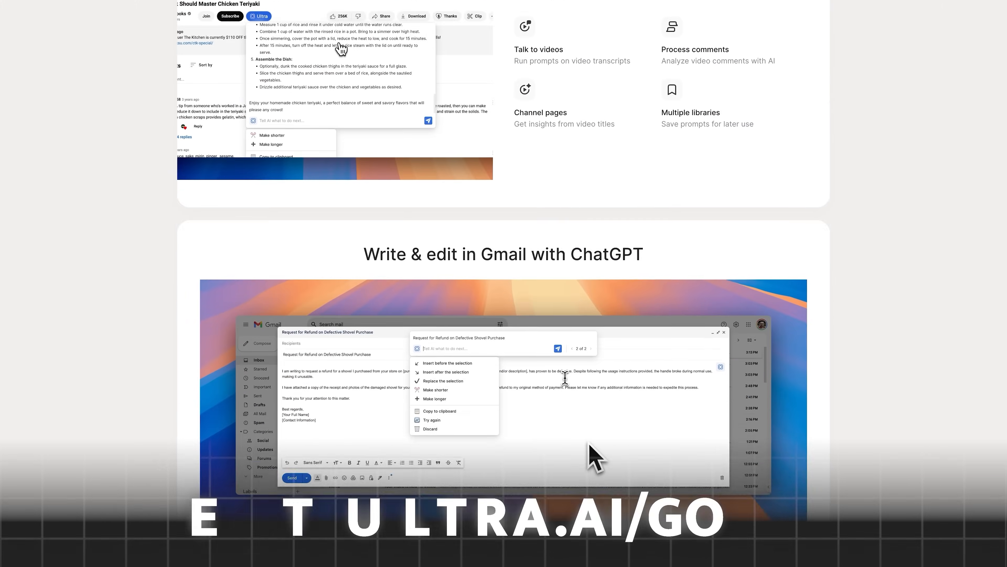
scroll("down", 3)
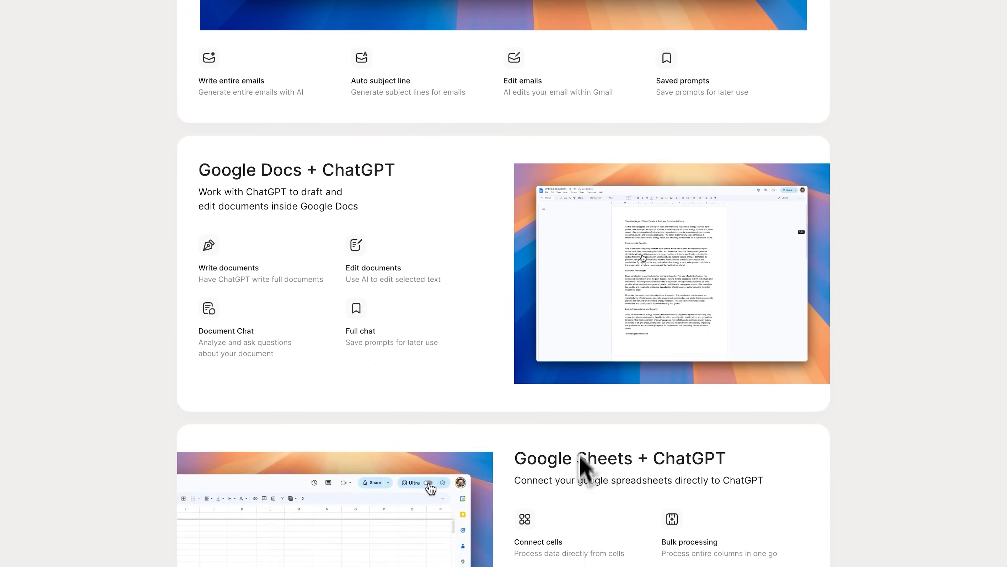